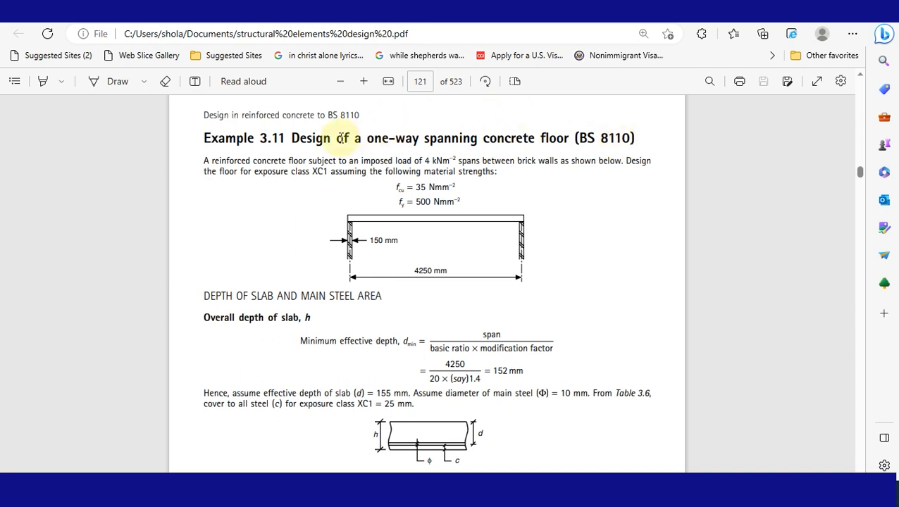
mouse_move(713, 182)
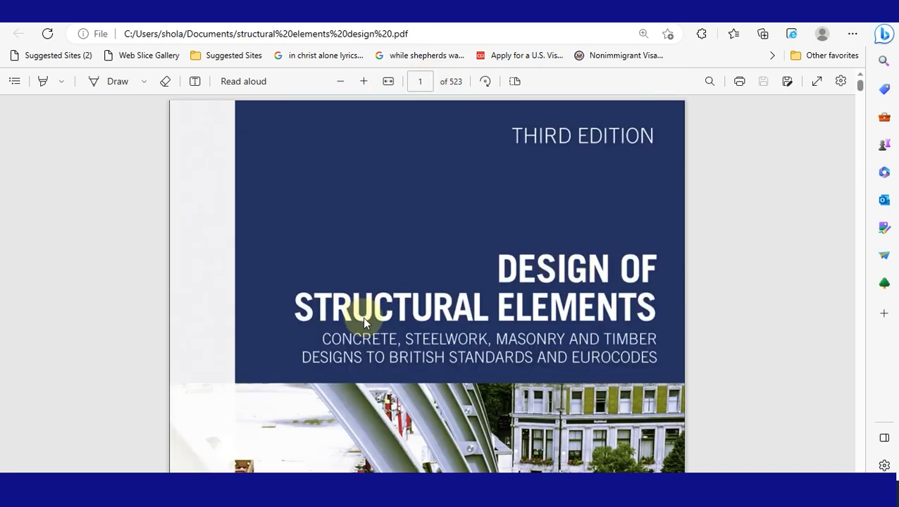
mouse_move(393, 345)
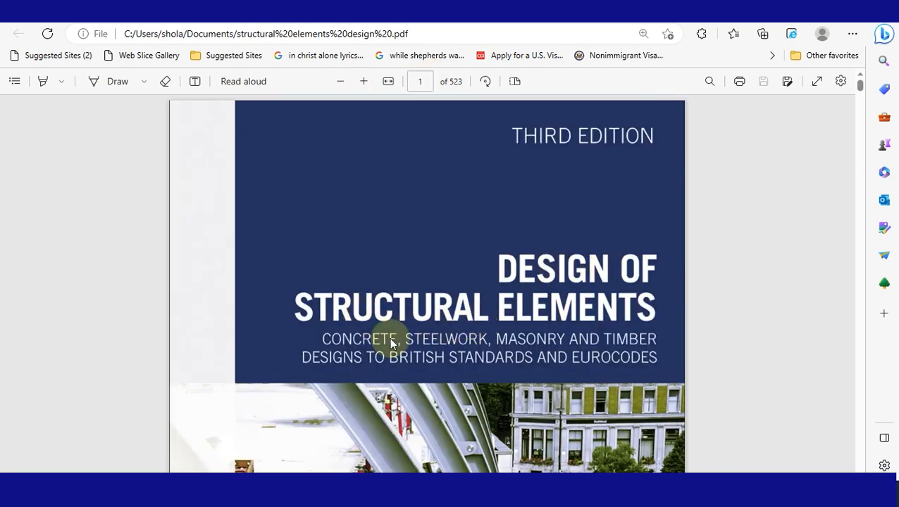
mouse_move(625, 351)
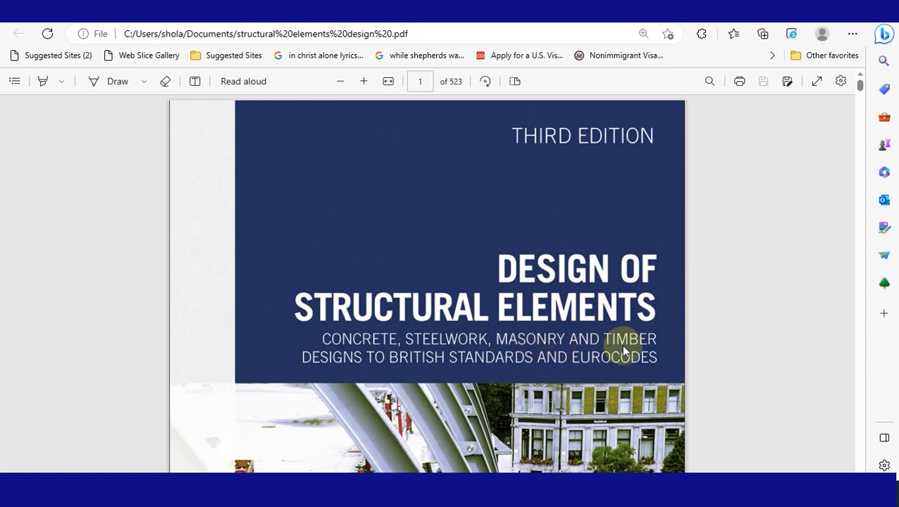
mouse_move(669, 306)
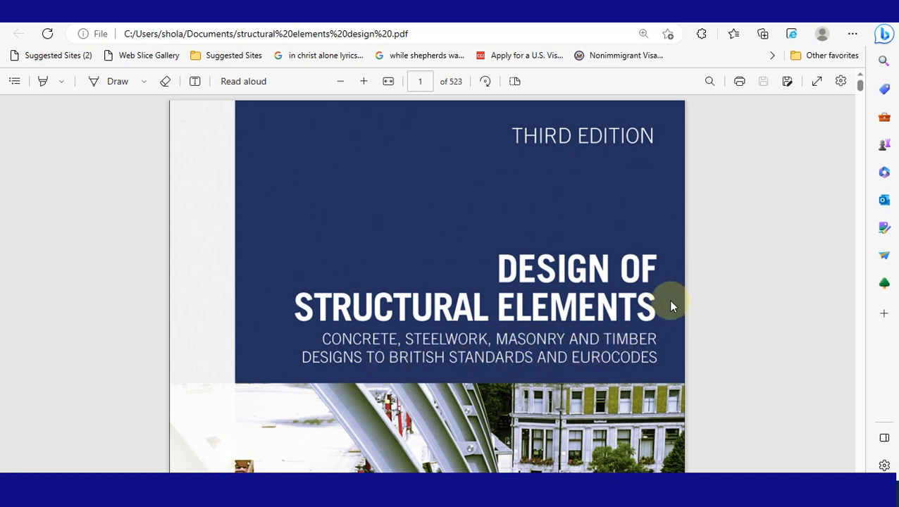
- Select the page number box on the textbook PDF's cover page
click(424, 81)
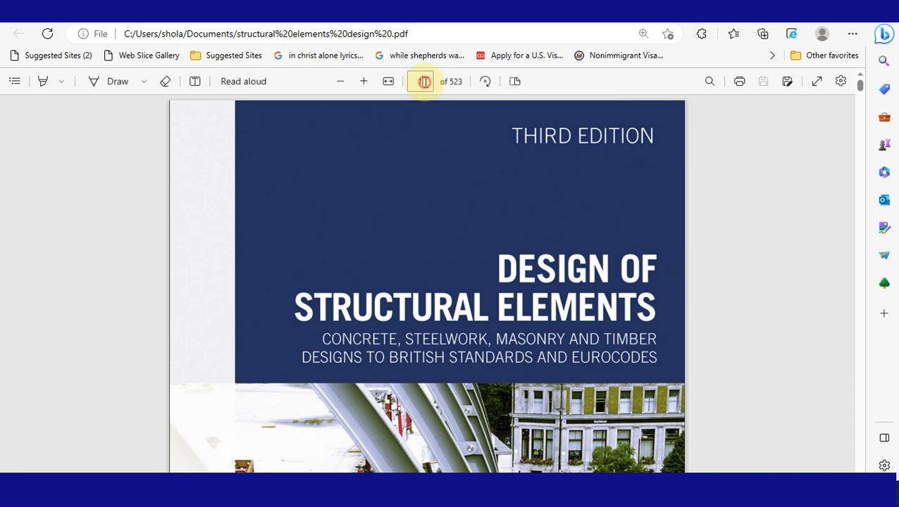
- Go to page 121 and scroll through Example 3.11 to page 122
click(420, 81)
text(21)
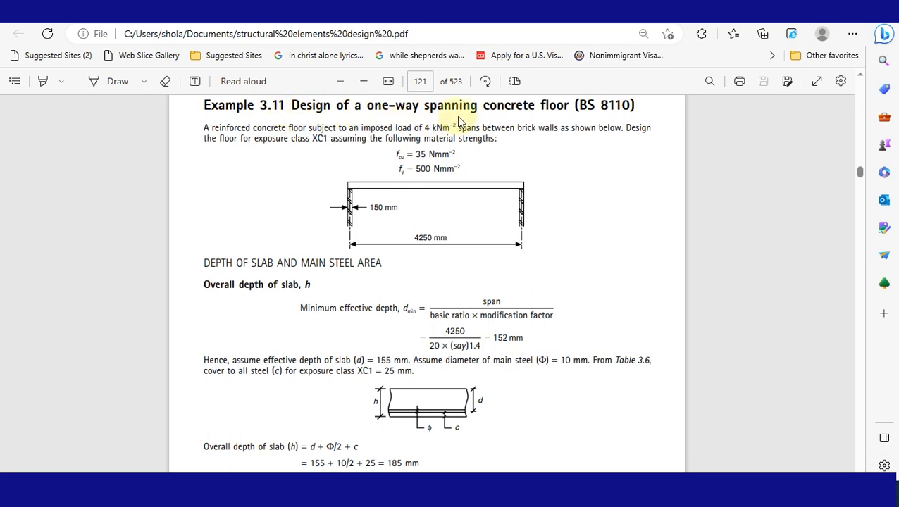
scroll(down, 3)
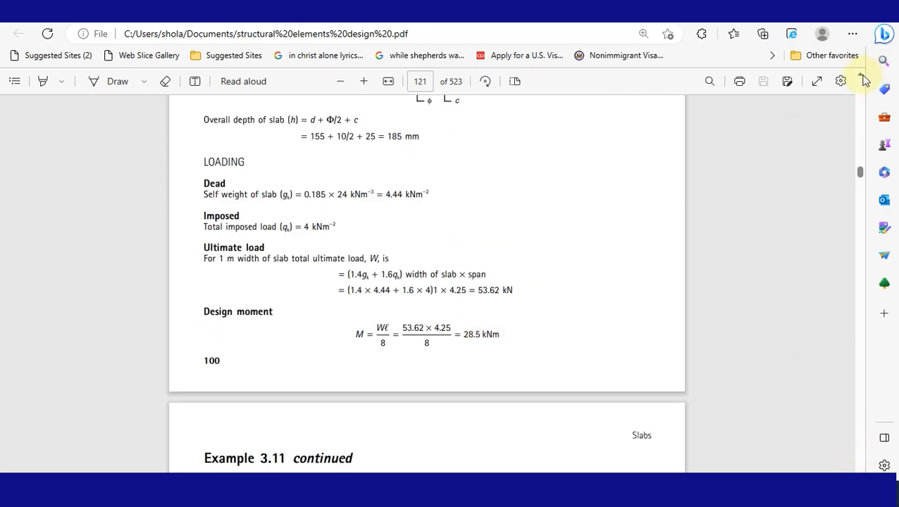
scroll(down, 3)
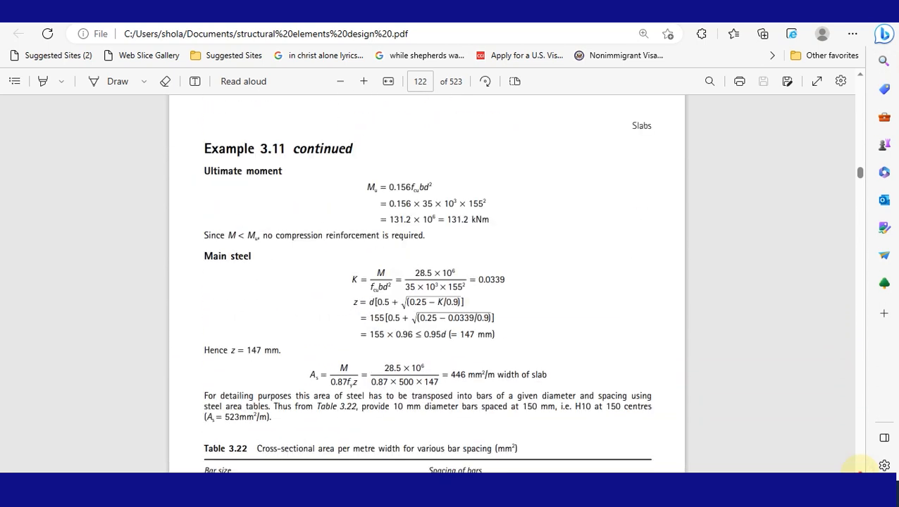
scroll(down, 3)
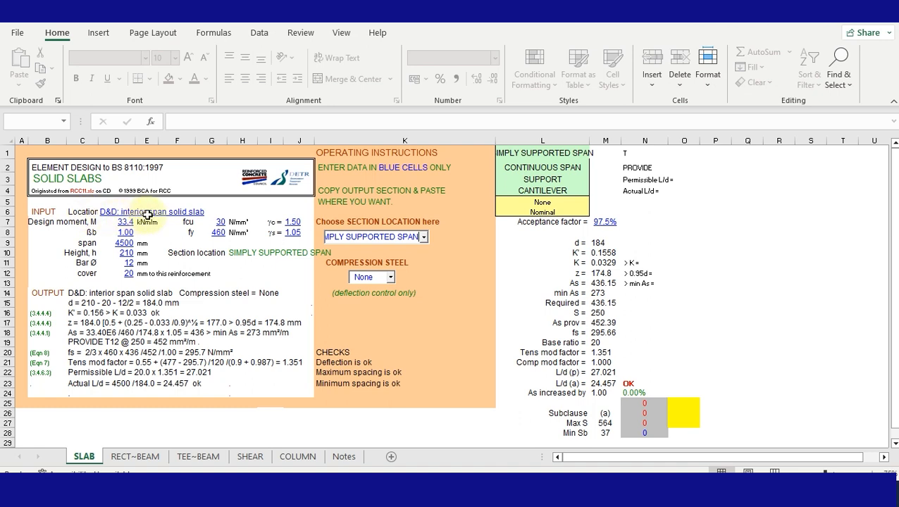
mouse_move(106, 215)
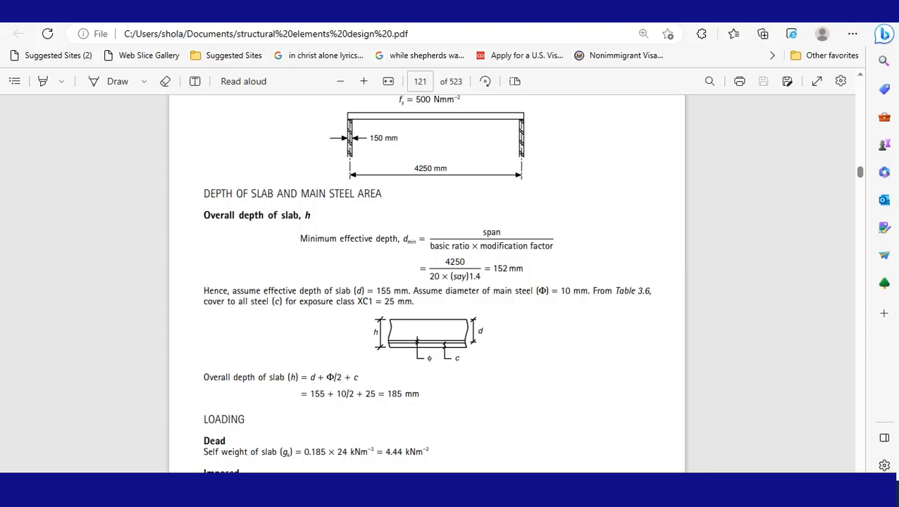
mouse_move(859, 468)
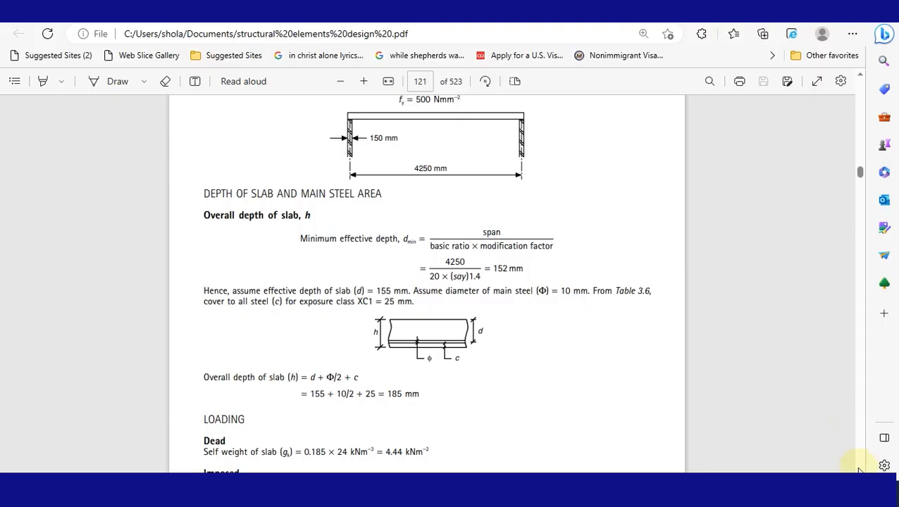
- Fill the slab sheet with Example 3.11 values: 28.5, 4250, fy 500 and cover 25
scroll(down, 3)
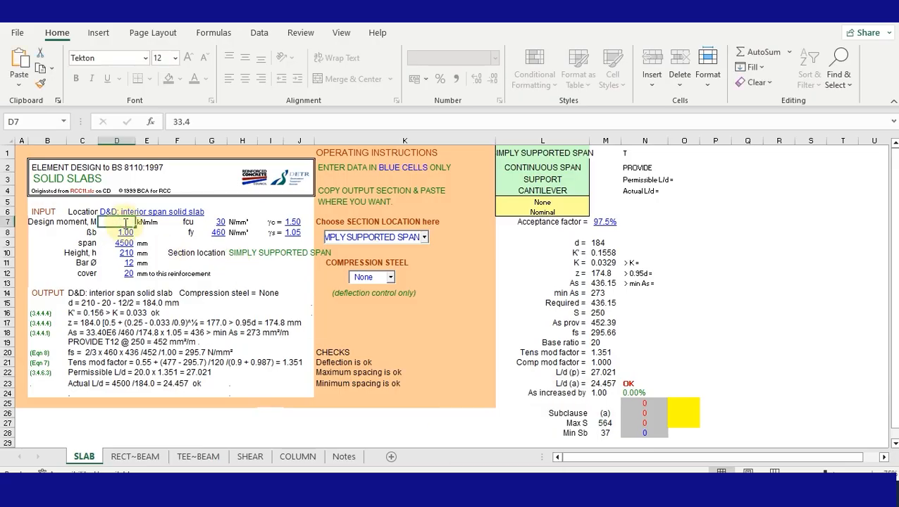
text(28.5)
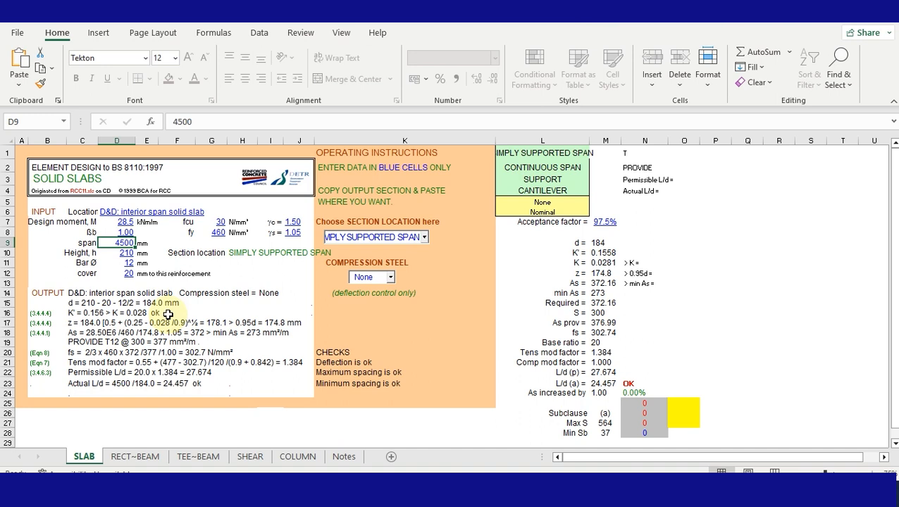
text(4250)
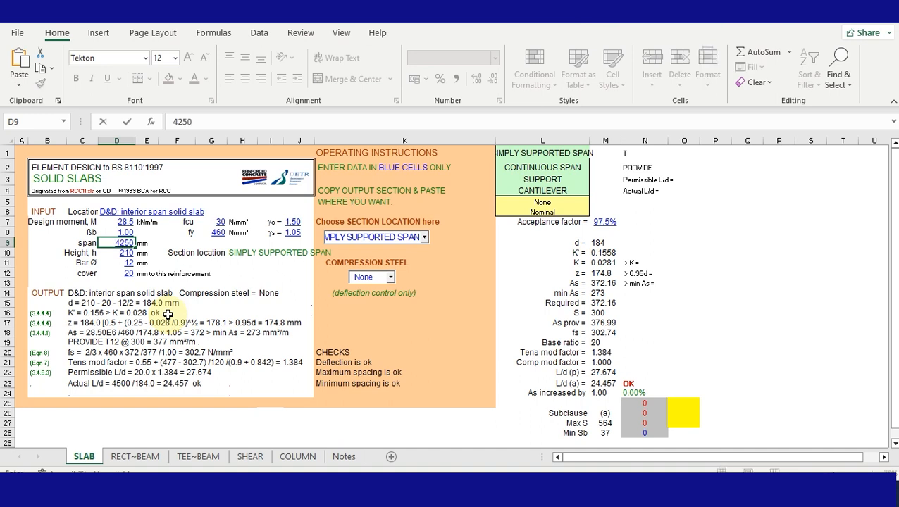
click(125, 252)
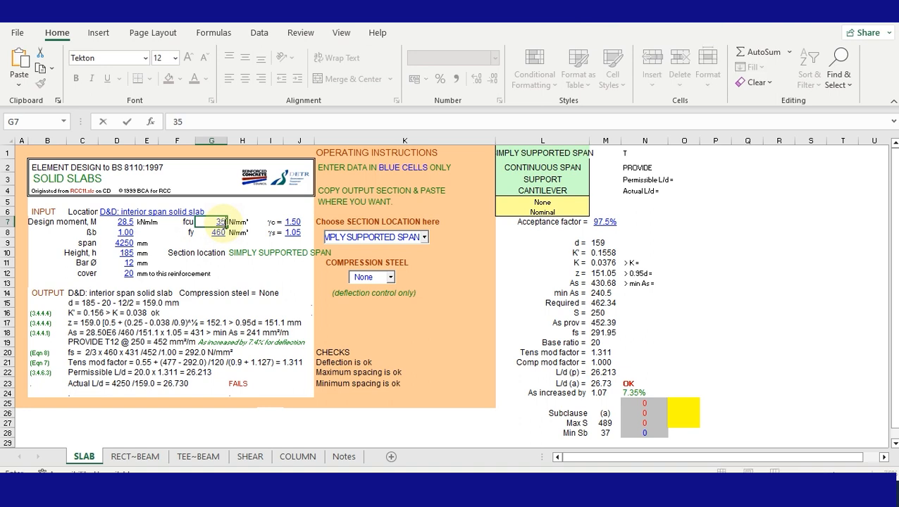
click(218, 233)
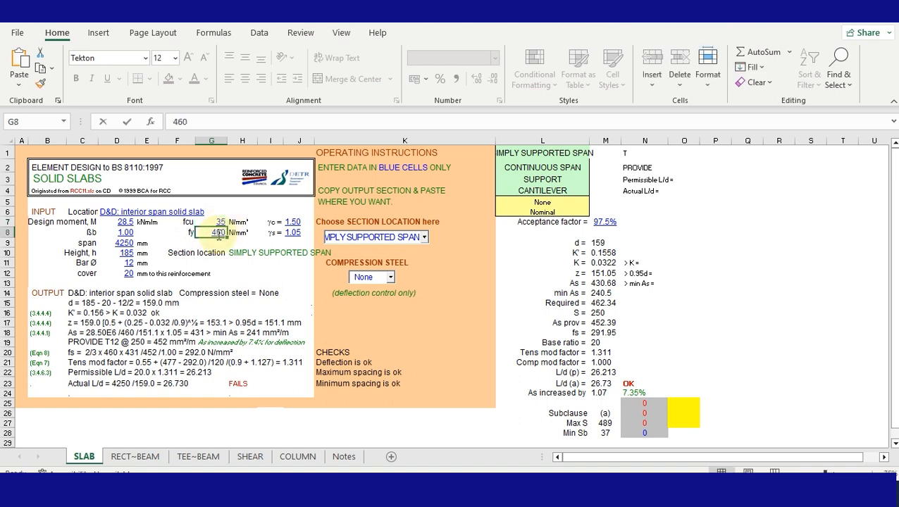
text(500)
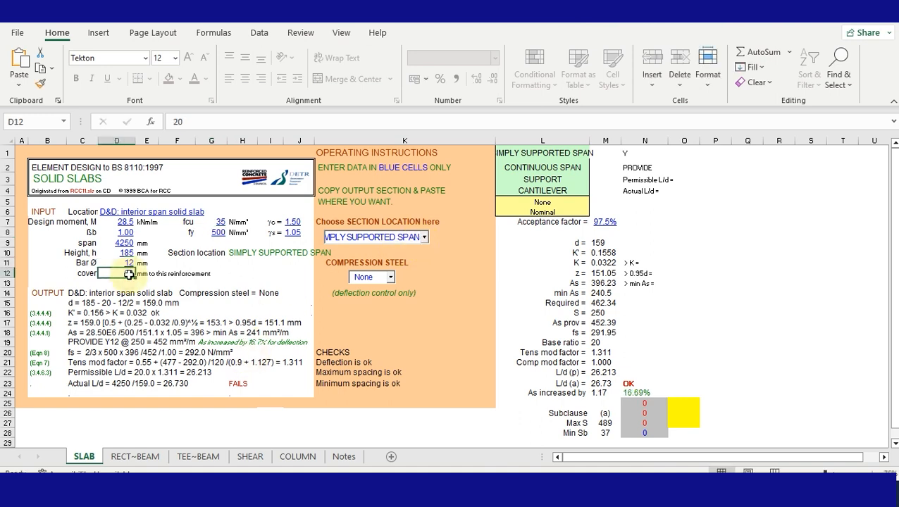
text(25)
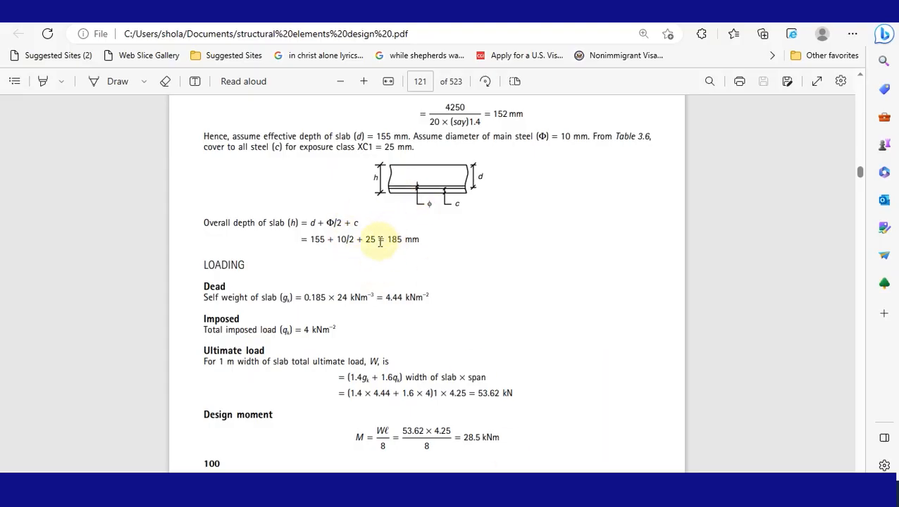
- Scroll the PDF to the Main steel section on page 122
scroll(down, 3)
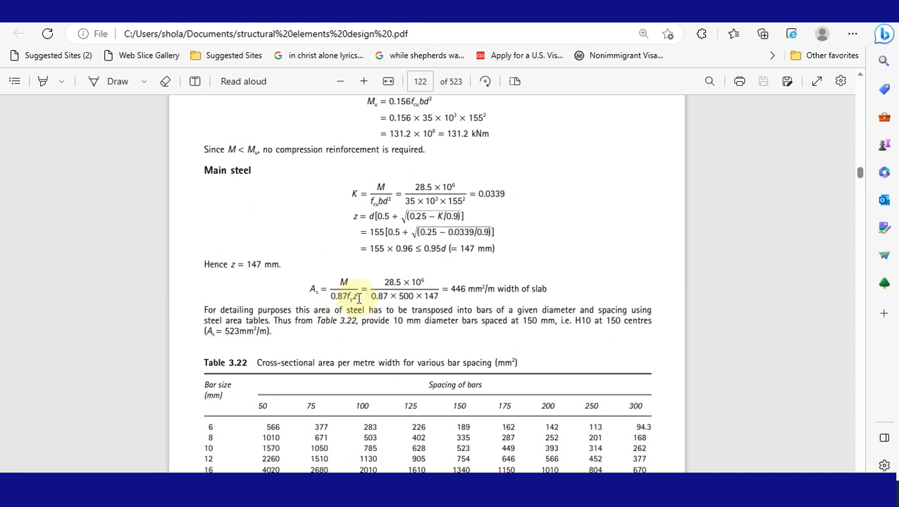
click(359, 296)
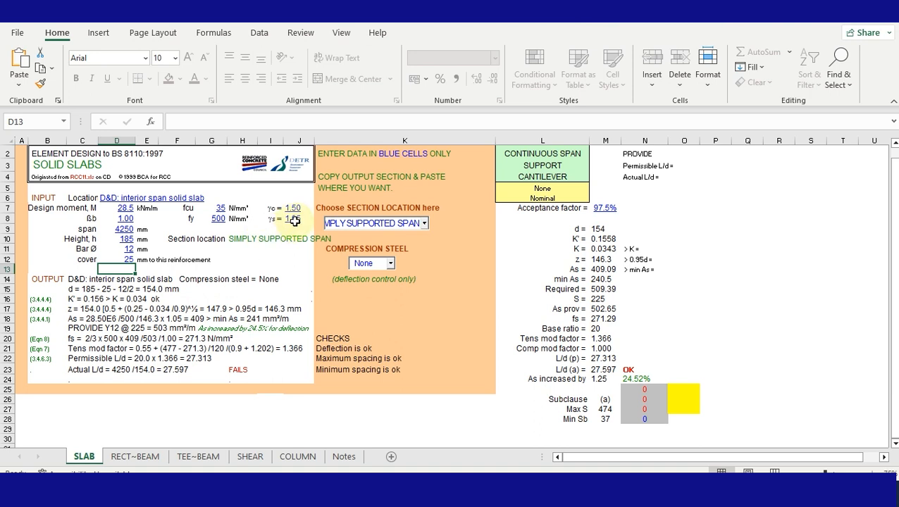
- Enter 1.15 as the steel partial safety factor γs in cell J8
click(292, 219)
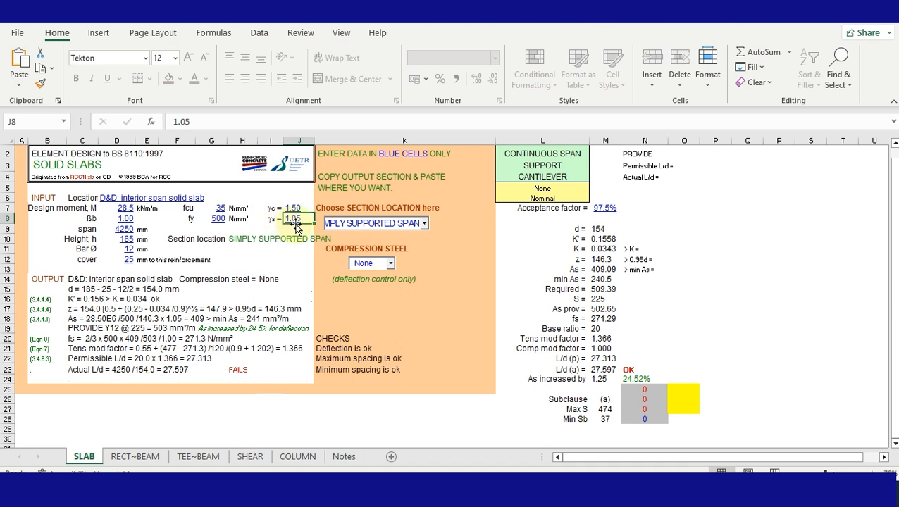
text(1.)
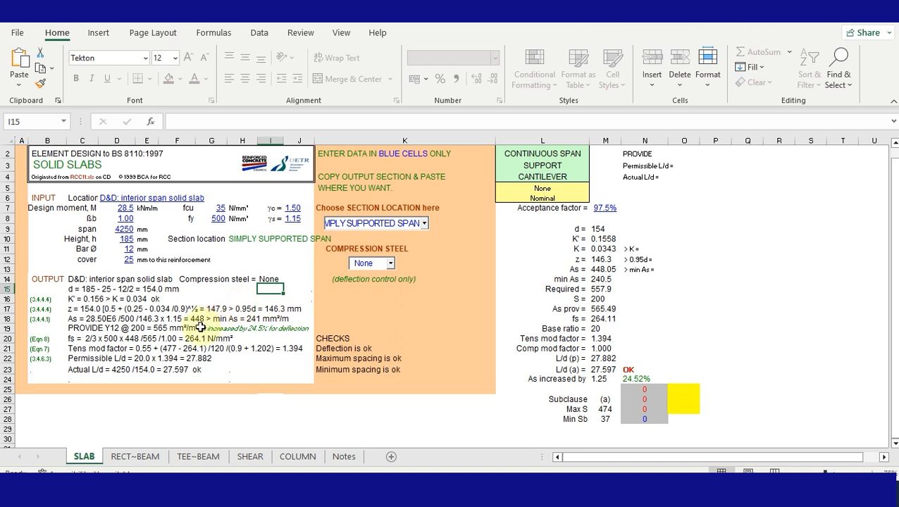
mouse_move(201, 325)
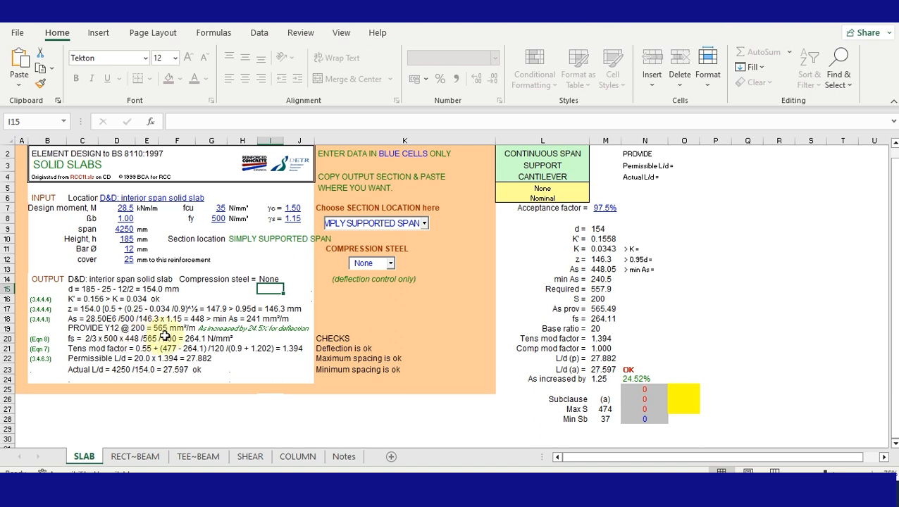
mouse_move(216, 331)
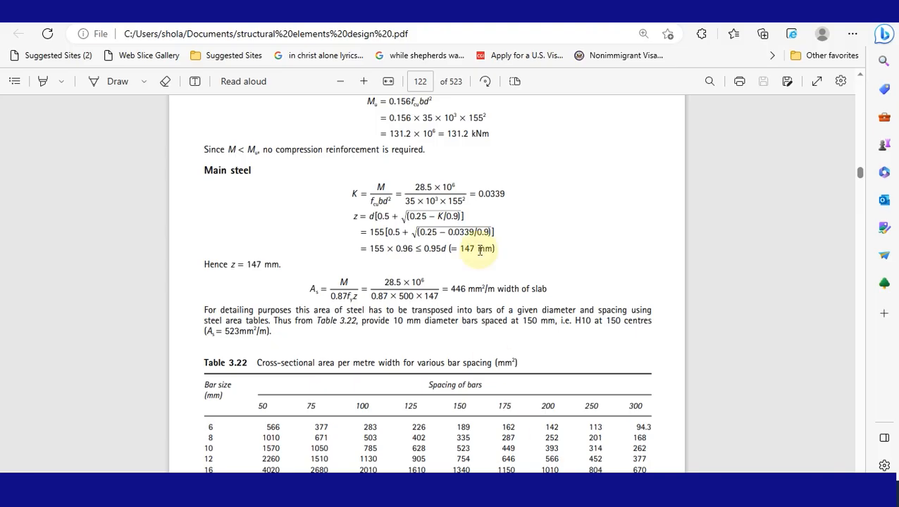
scroll(down, 3)
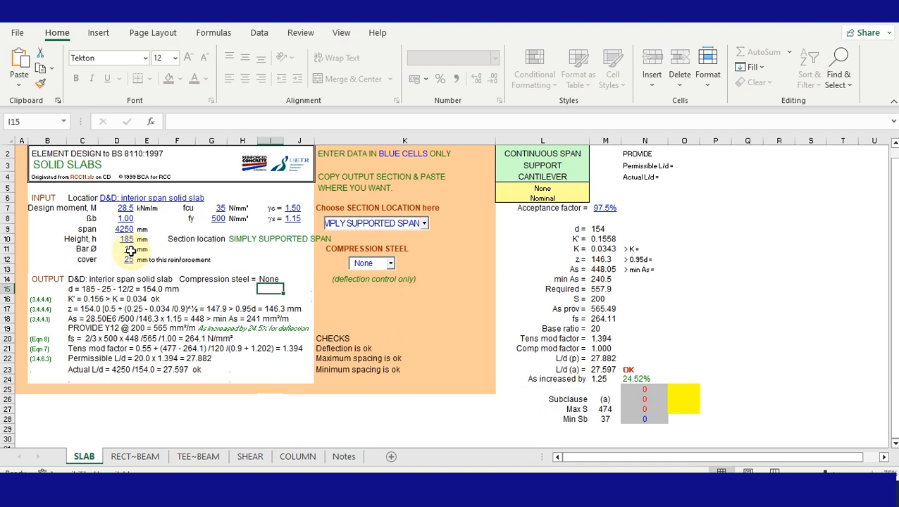
- Set bar diameter D11 to 10 mm, giving PROVIDE Y10 @ 125
click(117, 248)
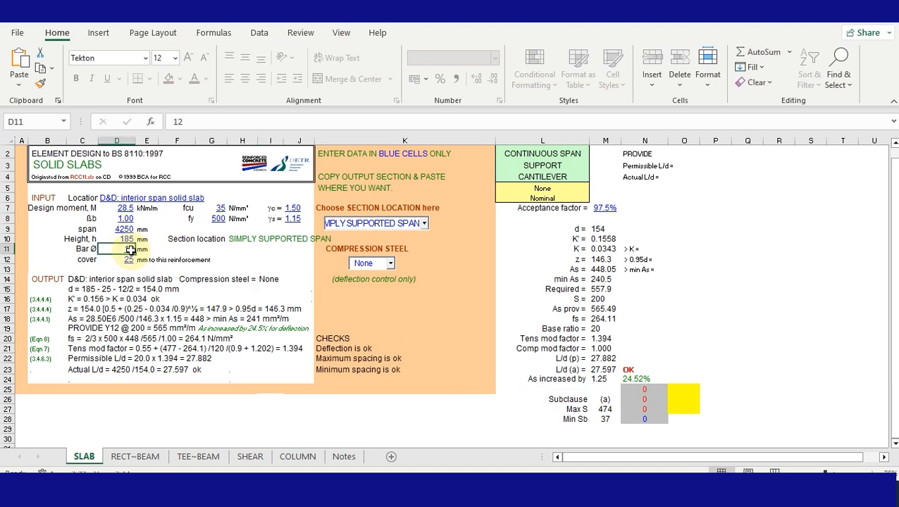
text(10)
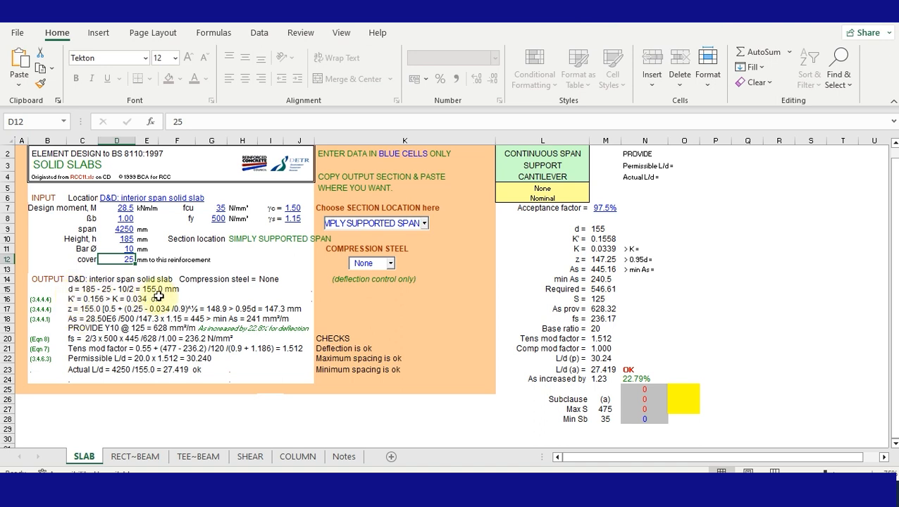
mouse_move(175, 295)
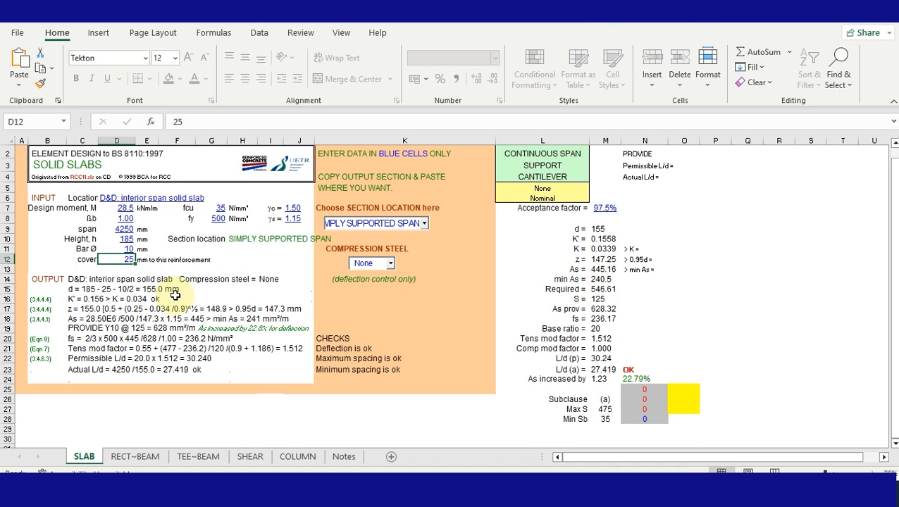
mouse_move(206, 386)
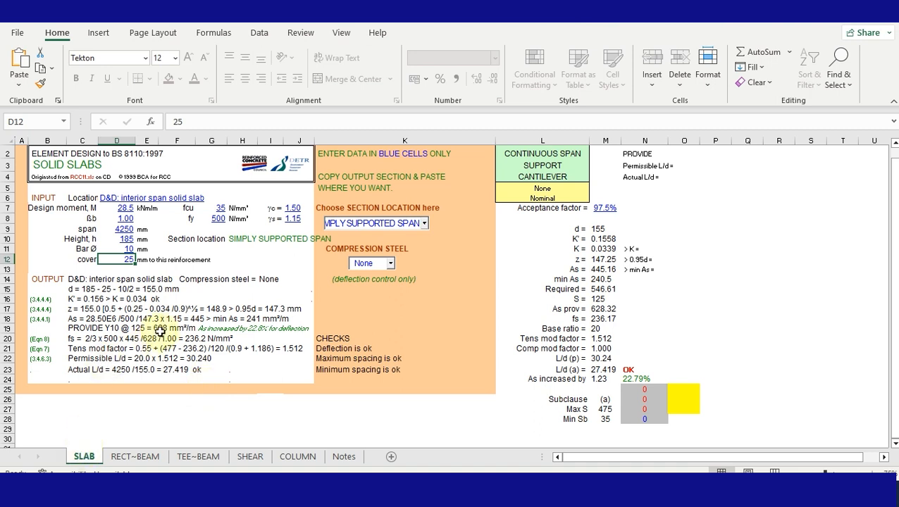
mouse_move(213, 264)
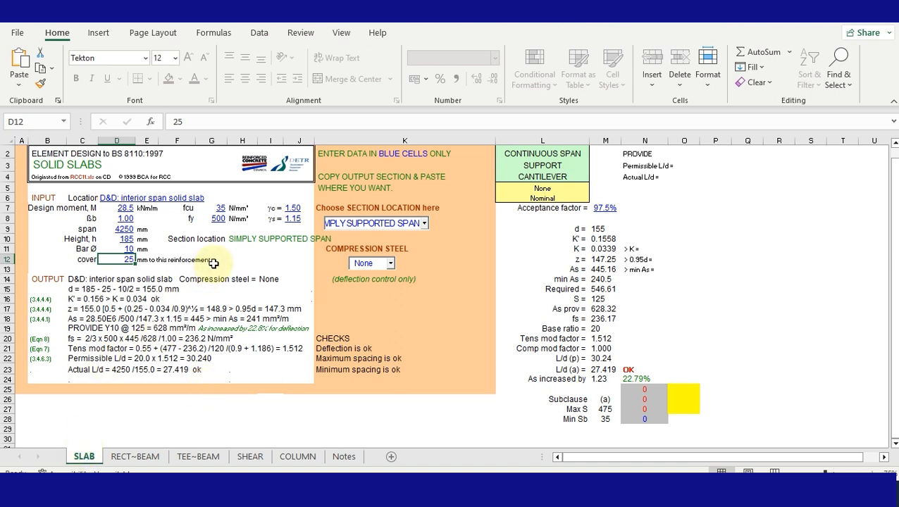
mouse_move(221, 274)
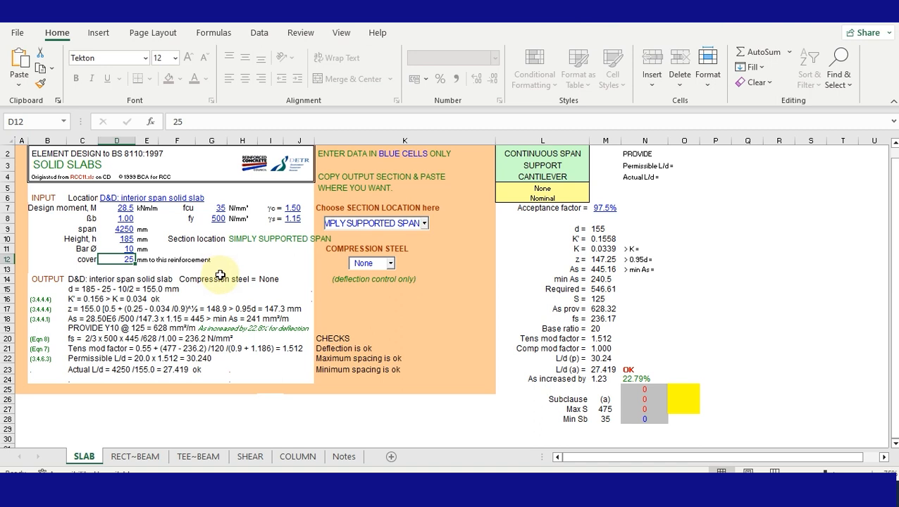
mouse_move(296, 264)
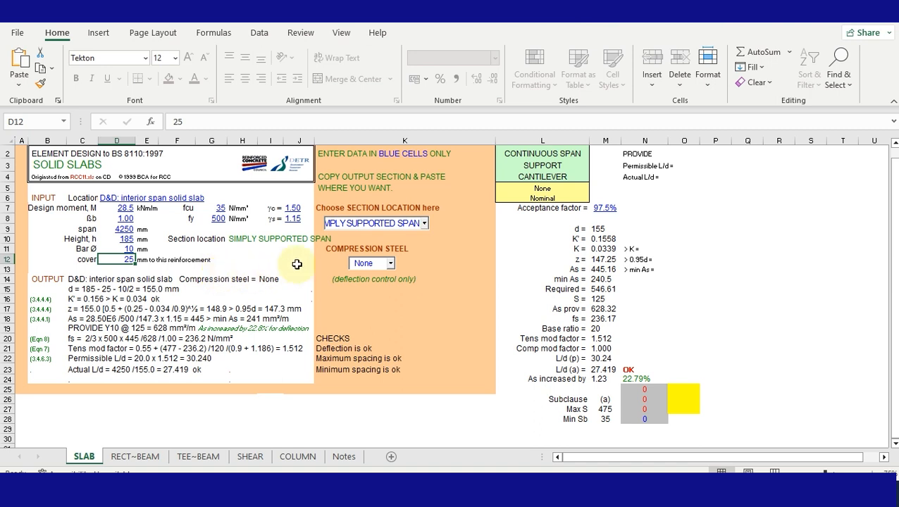